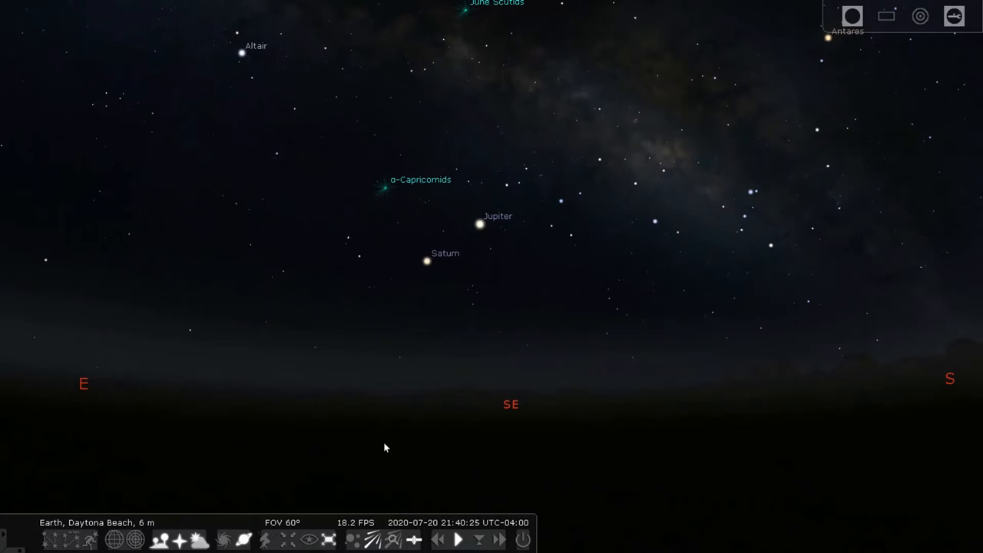
mouse_move(514, 255)
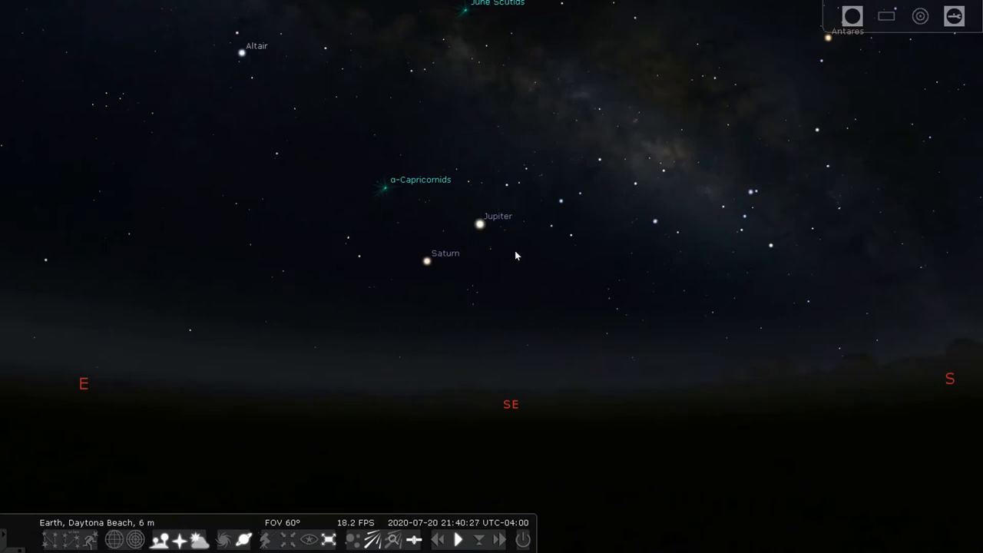
mouse_move(430, 209)
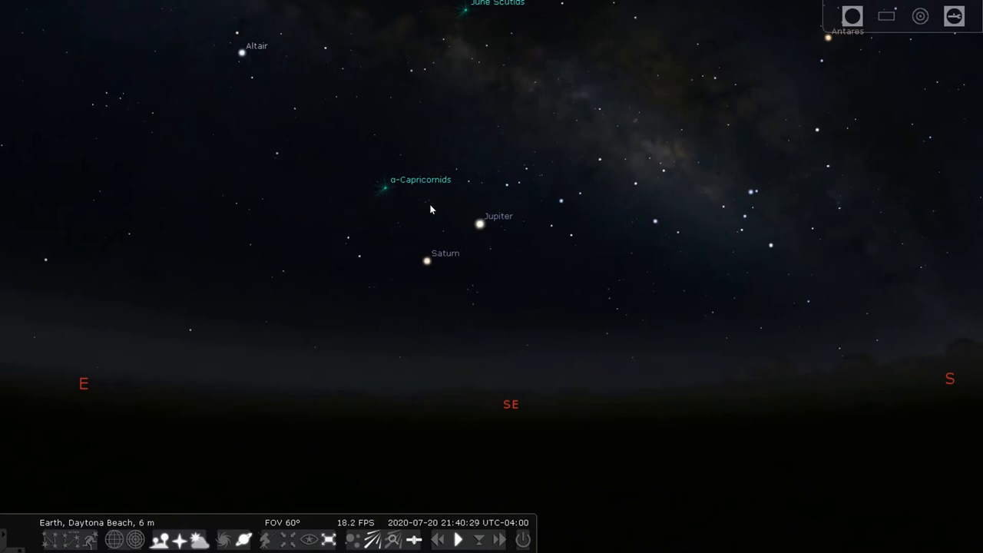
mouse_move(398, 294)
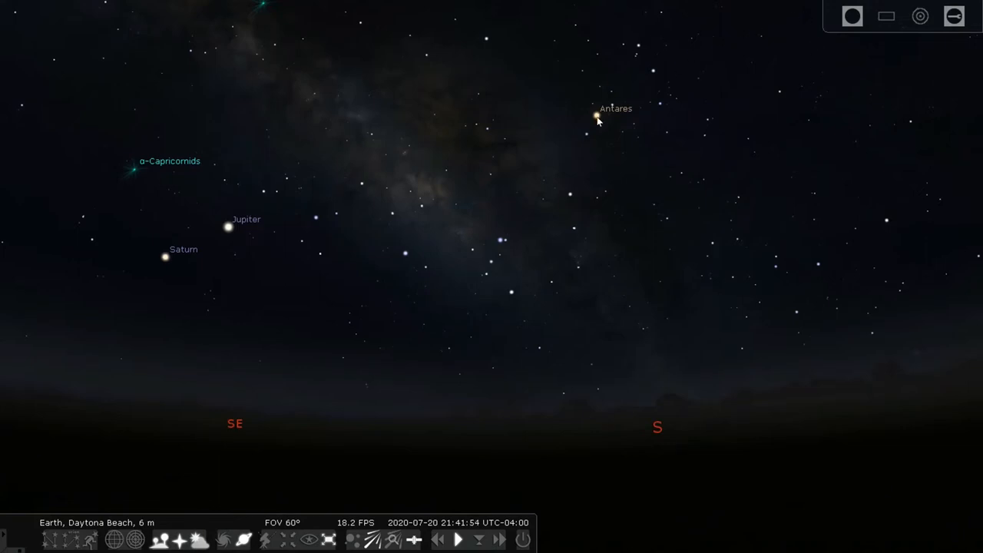
- Display the constellation stick figures so Scorpius is outlined around Antares
click(597, 115)
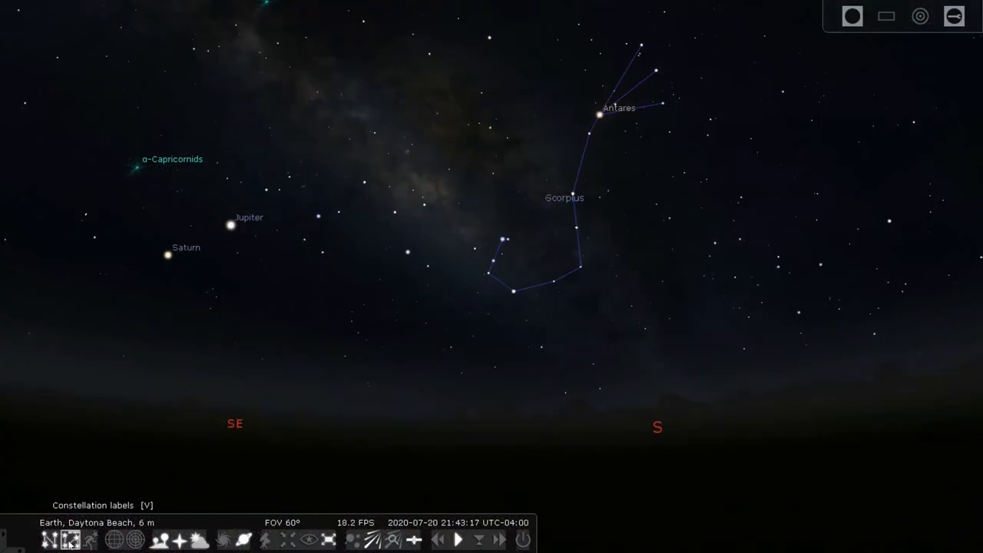
click(69, 539)
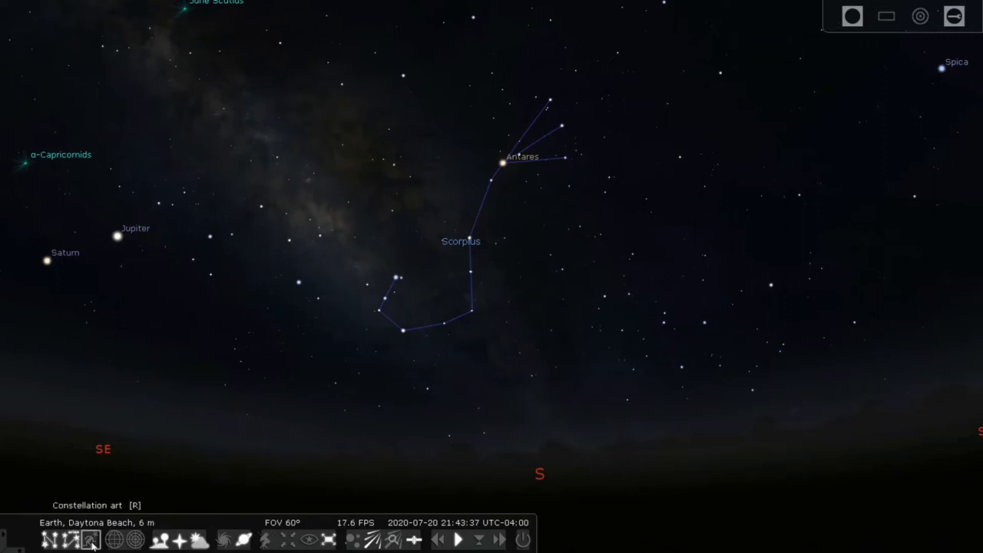
- Overlay constellation artwork so Scorpius appears as a scorpion drawing over its stars
click(90, 538)
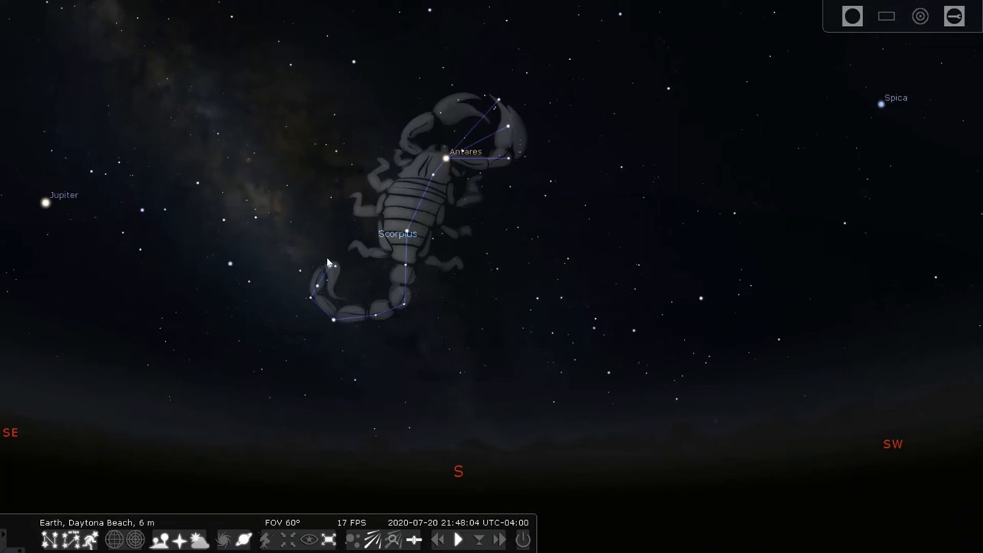
mouse_move(319, 290)
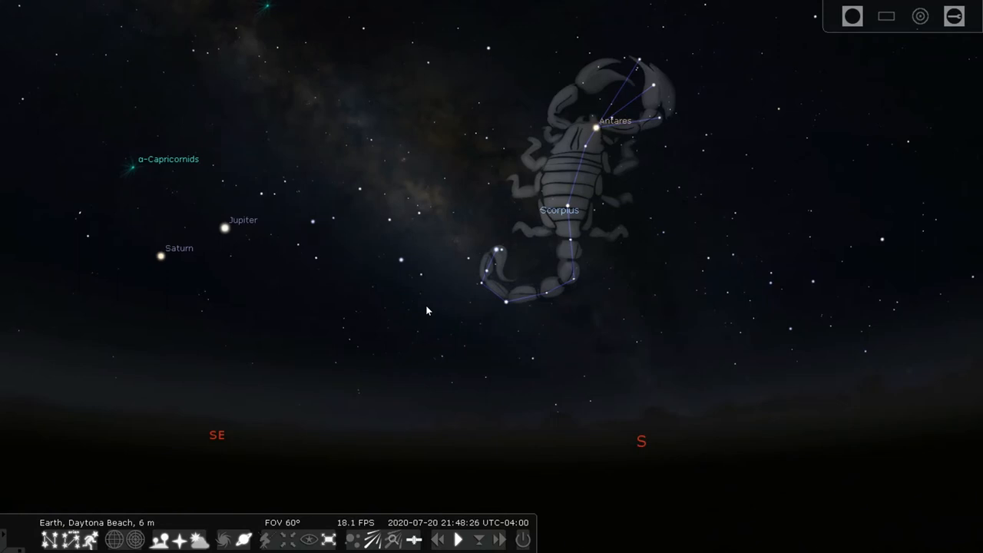
mouse_move(405, 265)
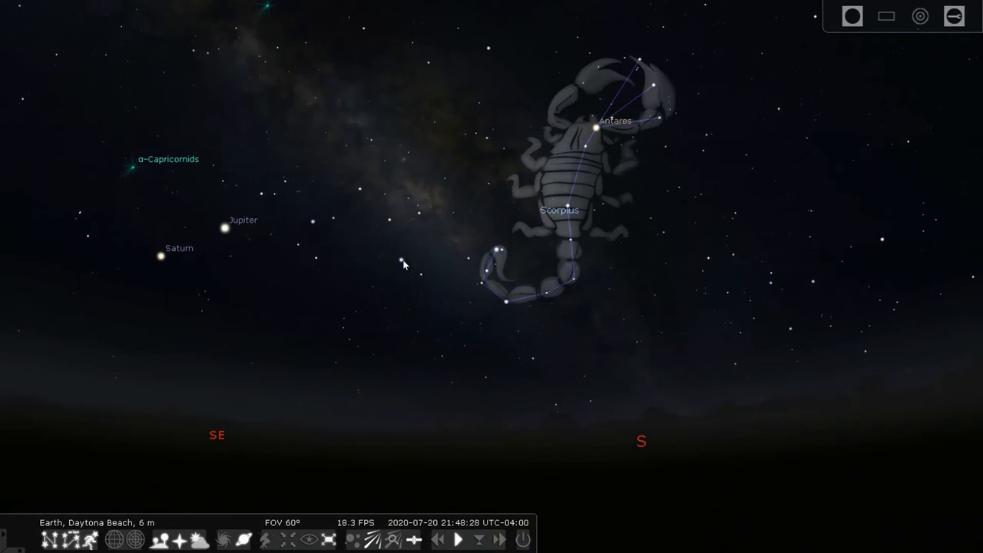
- Select a Sagittarius star so its centaur archer artwork appears beside the scorpion
click(401, 259)
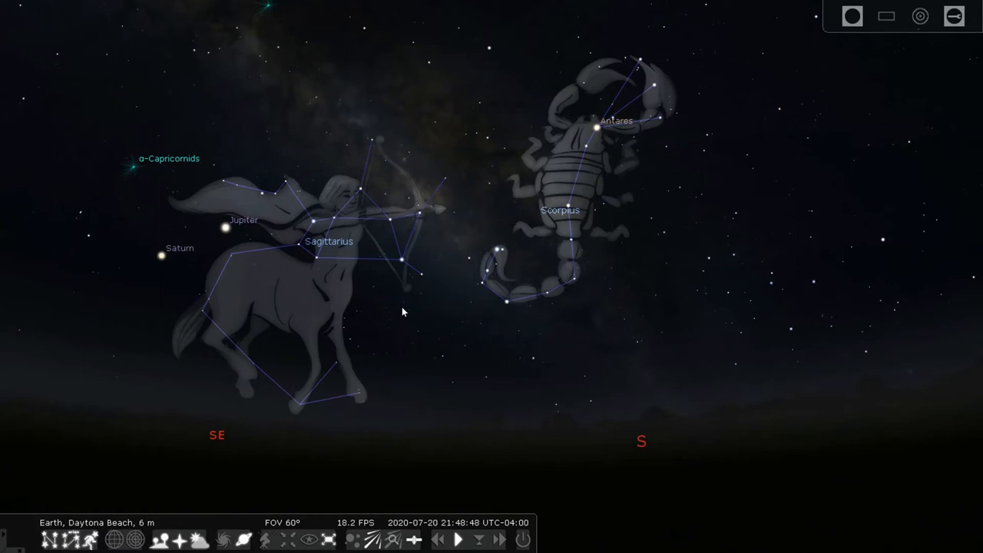
mouse_move(350, 44)
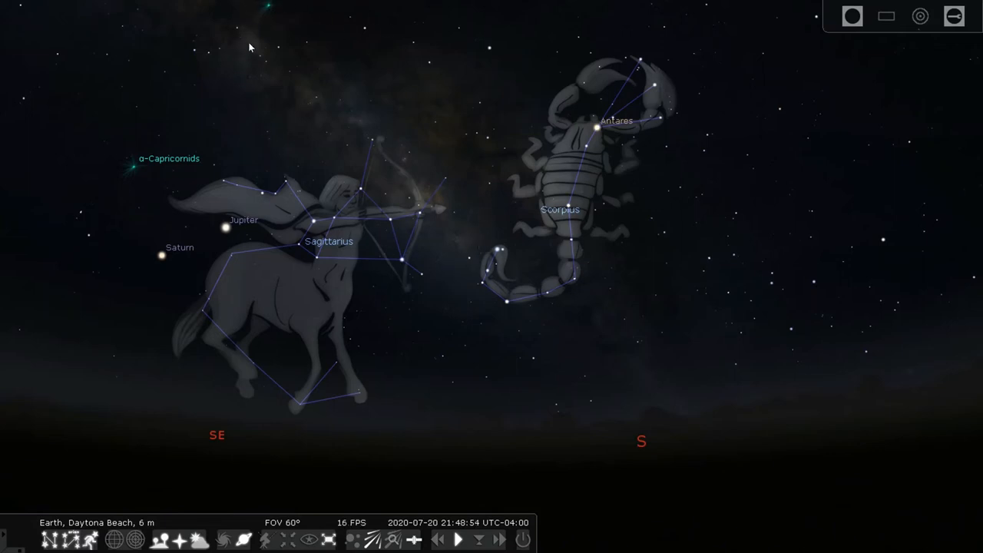
mouse_move(263, 134)
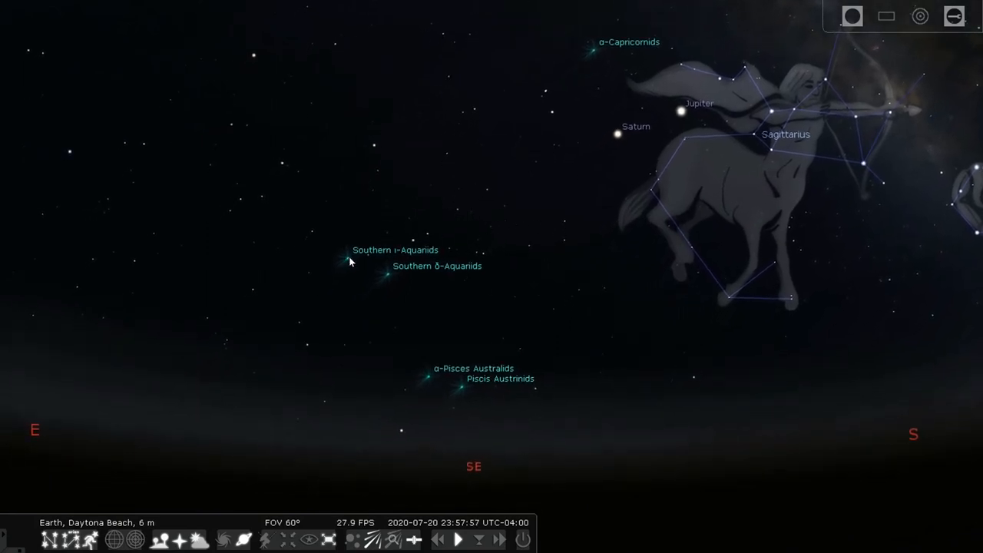
- Show the Aquarius water-bearer artwork and select the Southern δ-Aquariids radiant to display its details
click(349, 261)
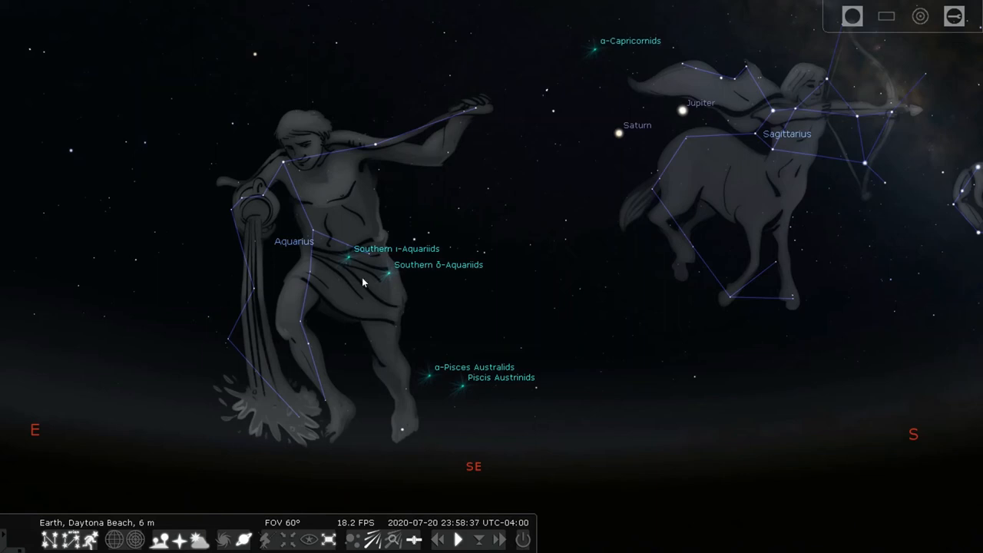
click(388, 274)
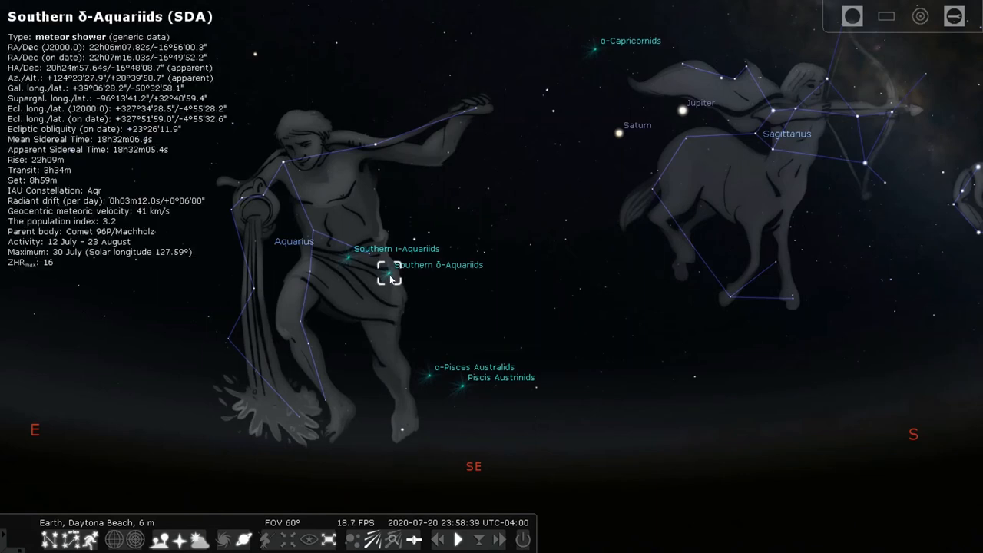